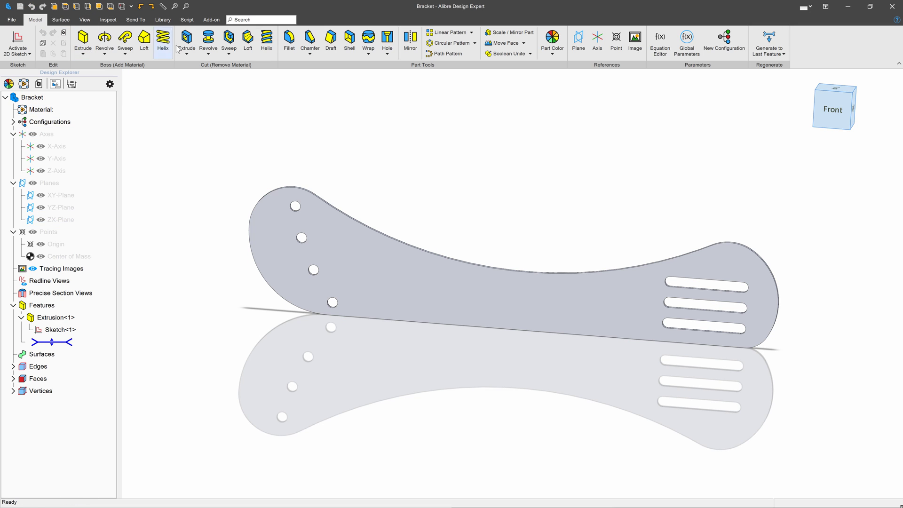
# Step: Start a drawing of the Bracket part from the Send To tab
pyautogui.click(136, 19)
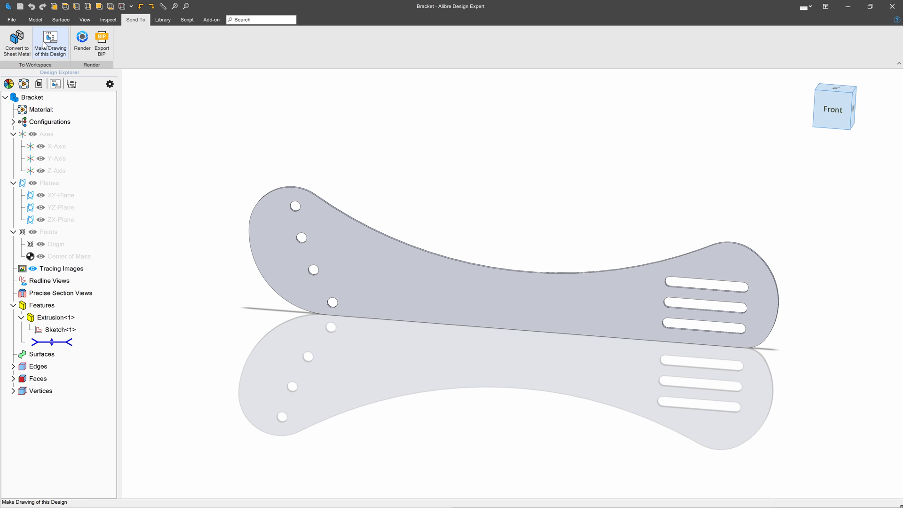
pyautogui.click(51, 43)
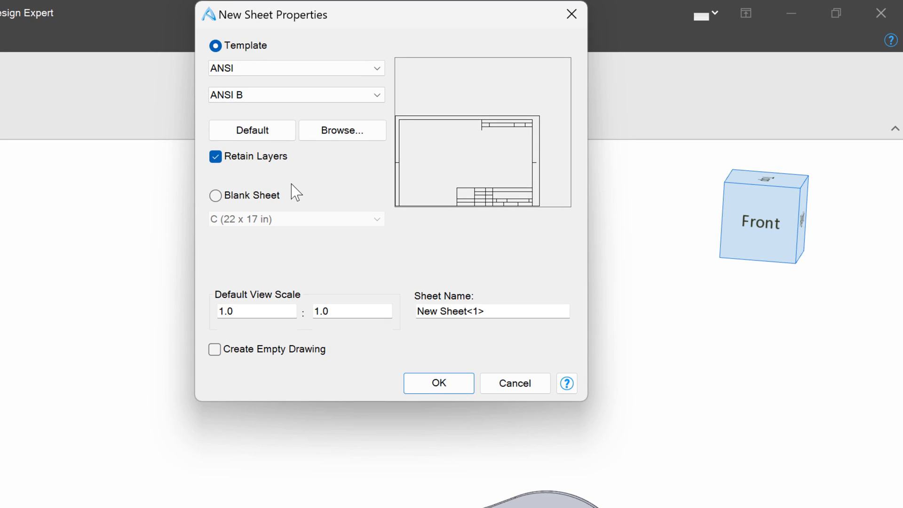
# Step: Create an empty drawing on a blank C-size (22 x 17 in) sheet
pyautogui.click(215, 196)
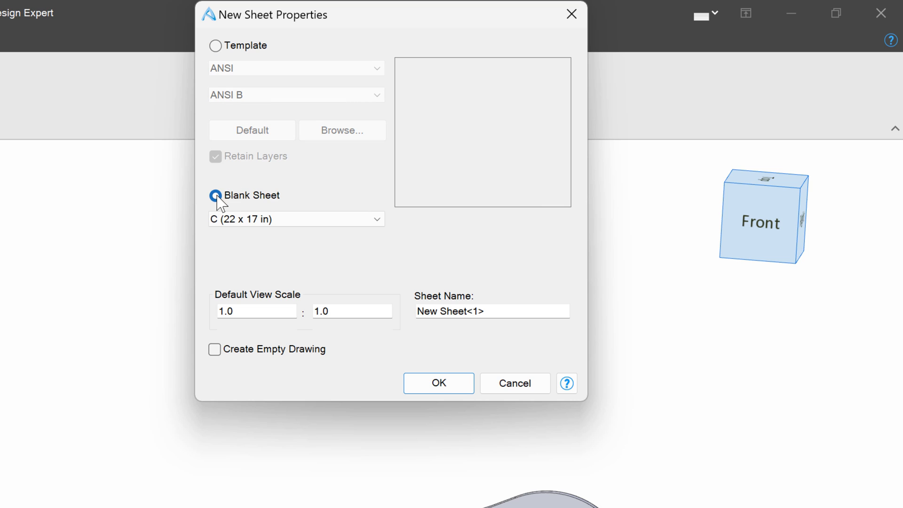
pyautogui.click(214, 350)
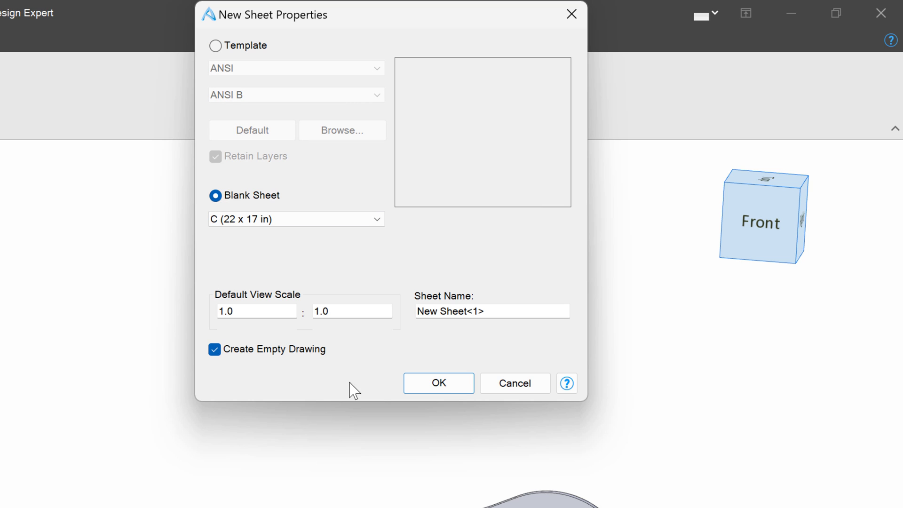
pyautogui.click(438, 383)
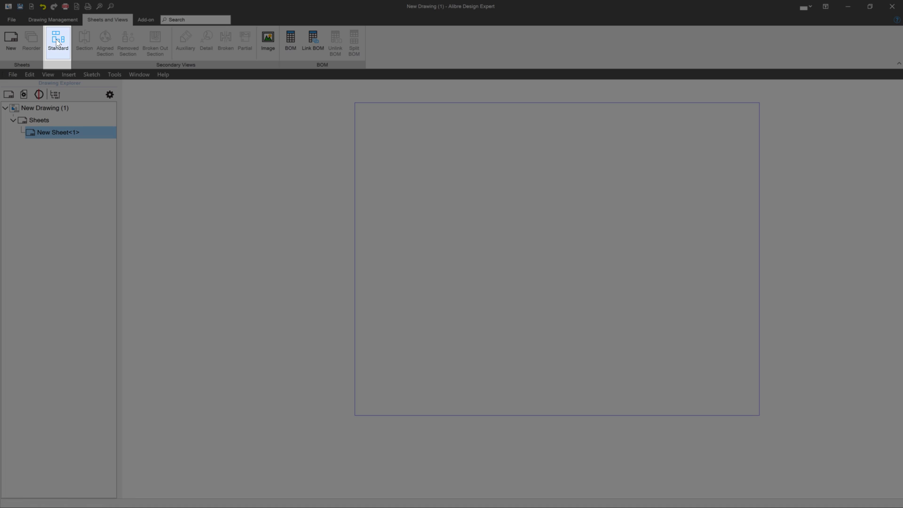
# Step: Add the bracket's Front standard view, View<1>, to New Sheet<1>
pyautogui.click(57, 41)
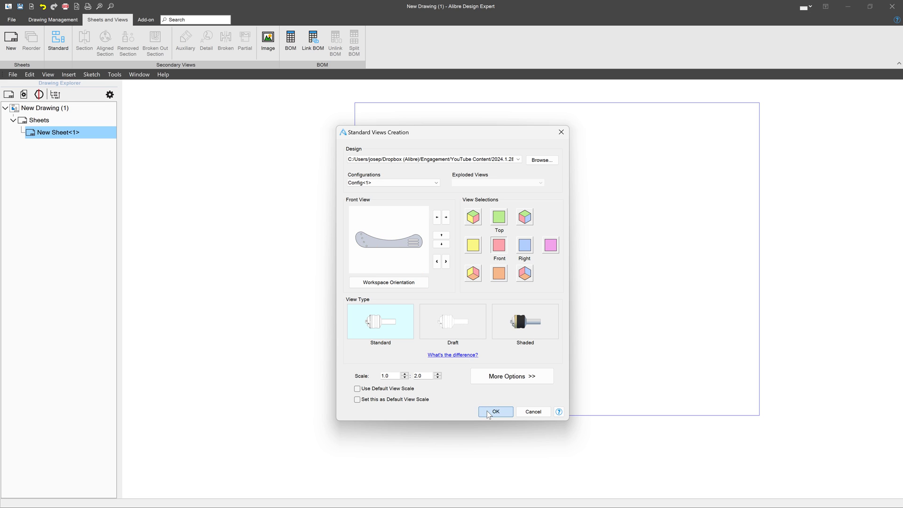
pyautogui.click(495, 411)
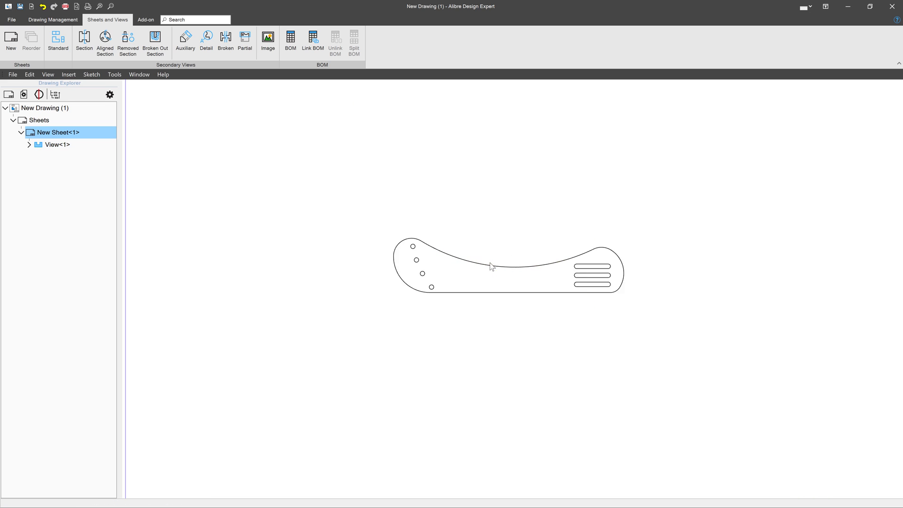
# Step: Save the drawing as AutoCAD 2018 DXF named 'DXF Export'
pyautogui.click(11, 19)
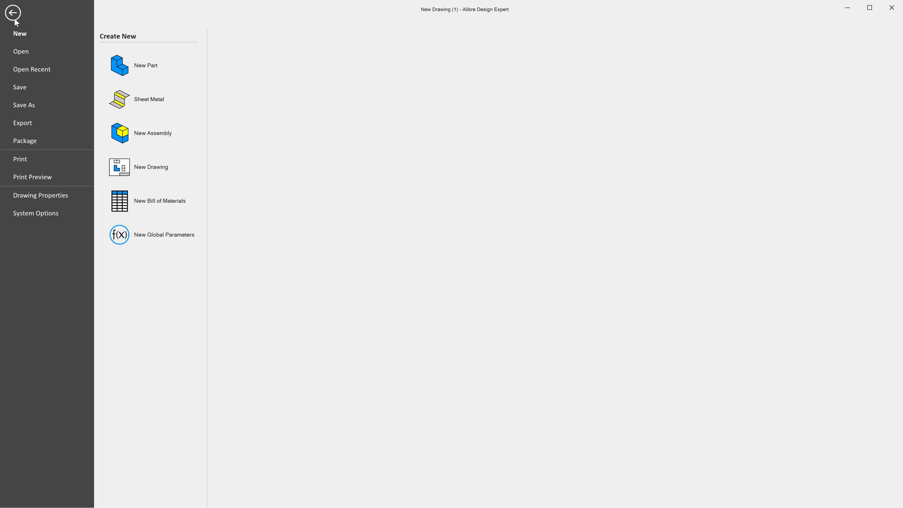
pyautogui.click(23, 123)
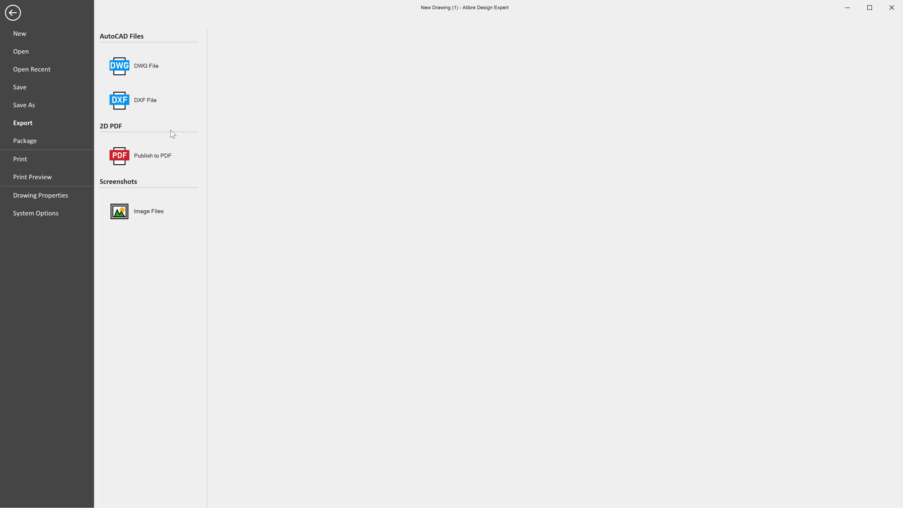
pyautogui.click(145, 99)
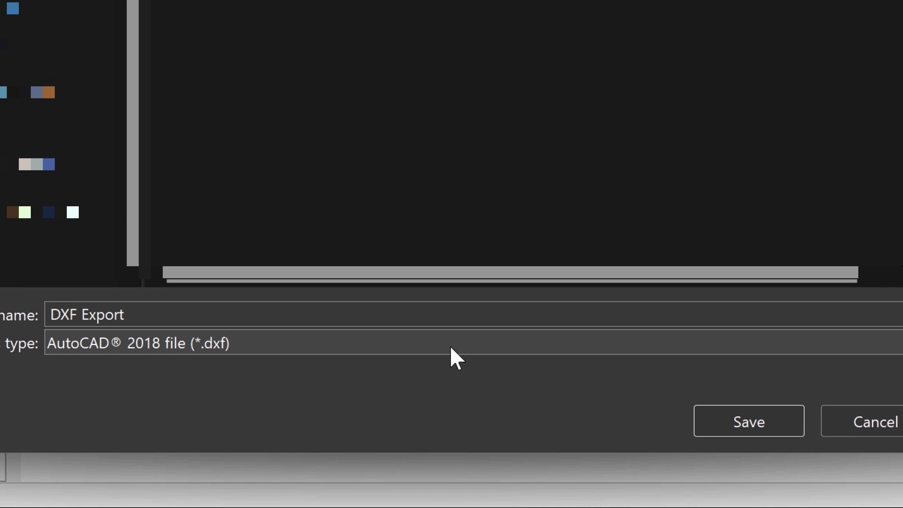
pyautogui.click(139, 343)
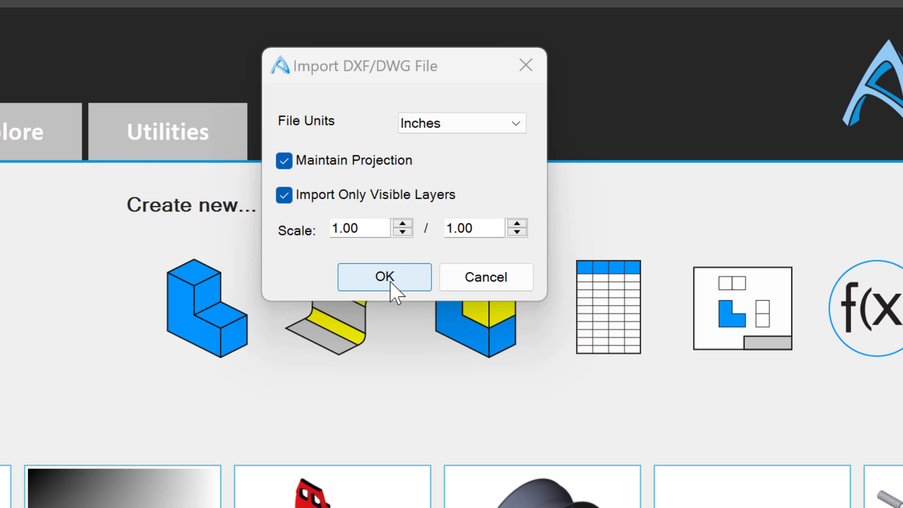
# Step: Import the DXF in inches with Maintain Projection at 1.00/1.00 scale
pyautogui.click(385, 277)
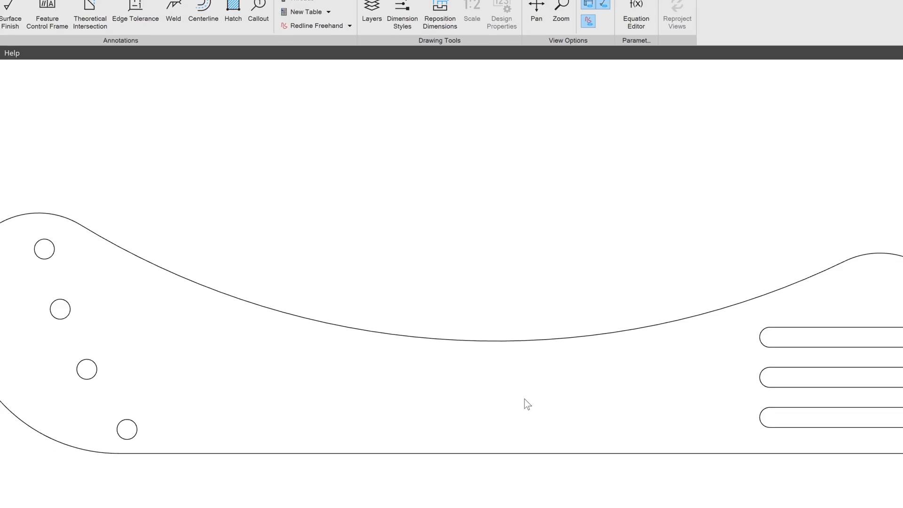